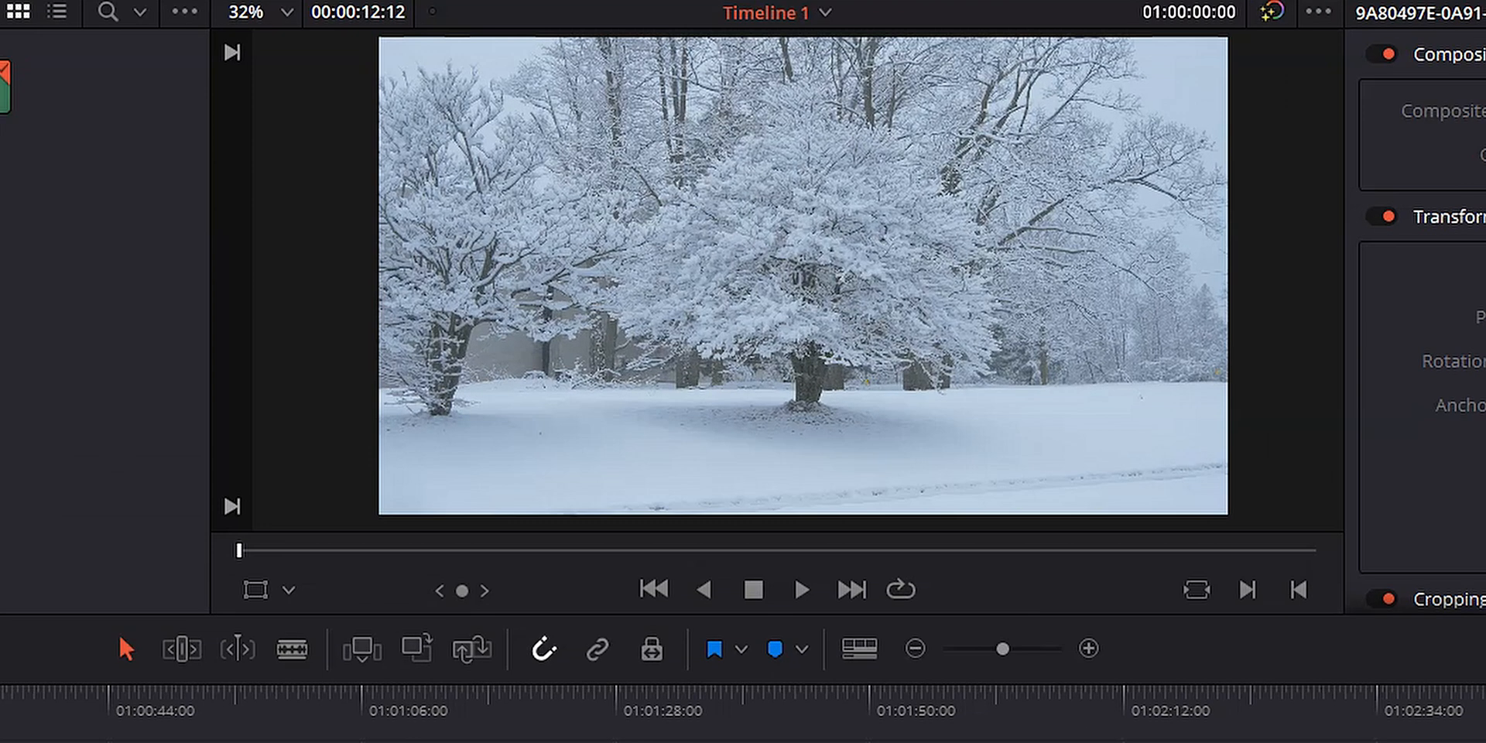
mouse_move(551, 478)
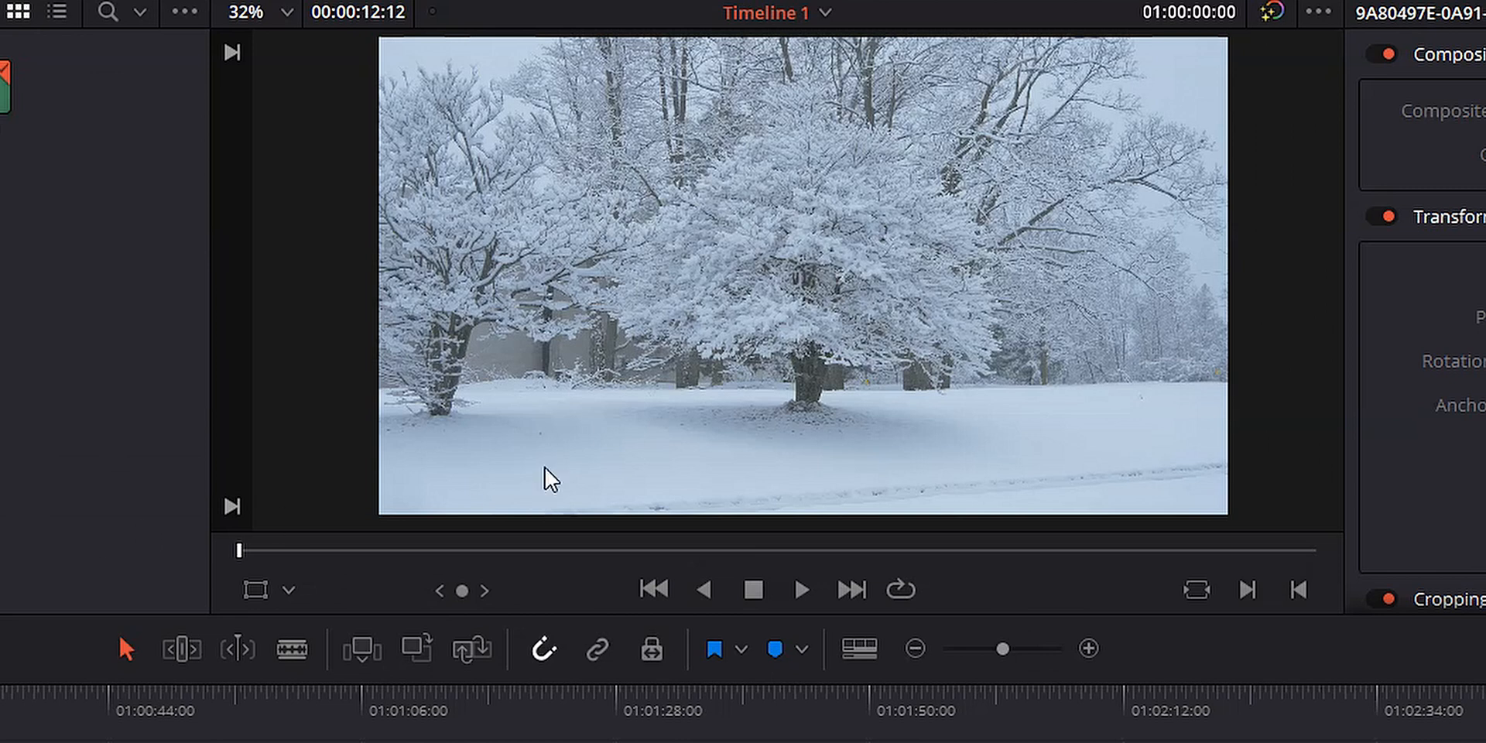
mouse_move(825, 316)
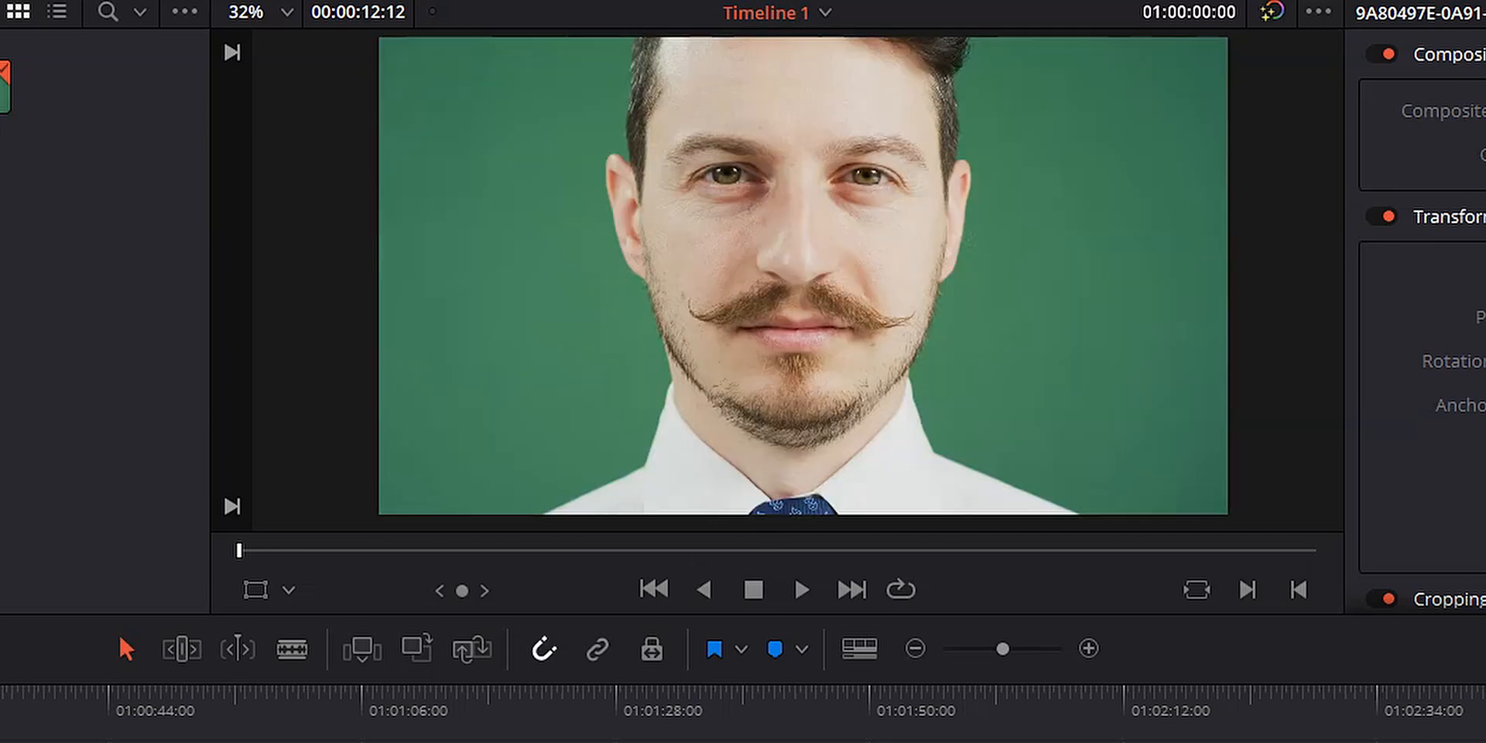
mouse_move(790, 385)
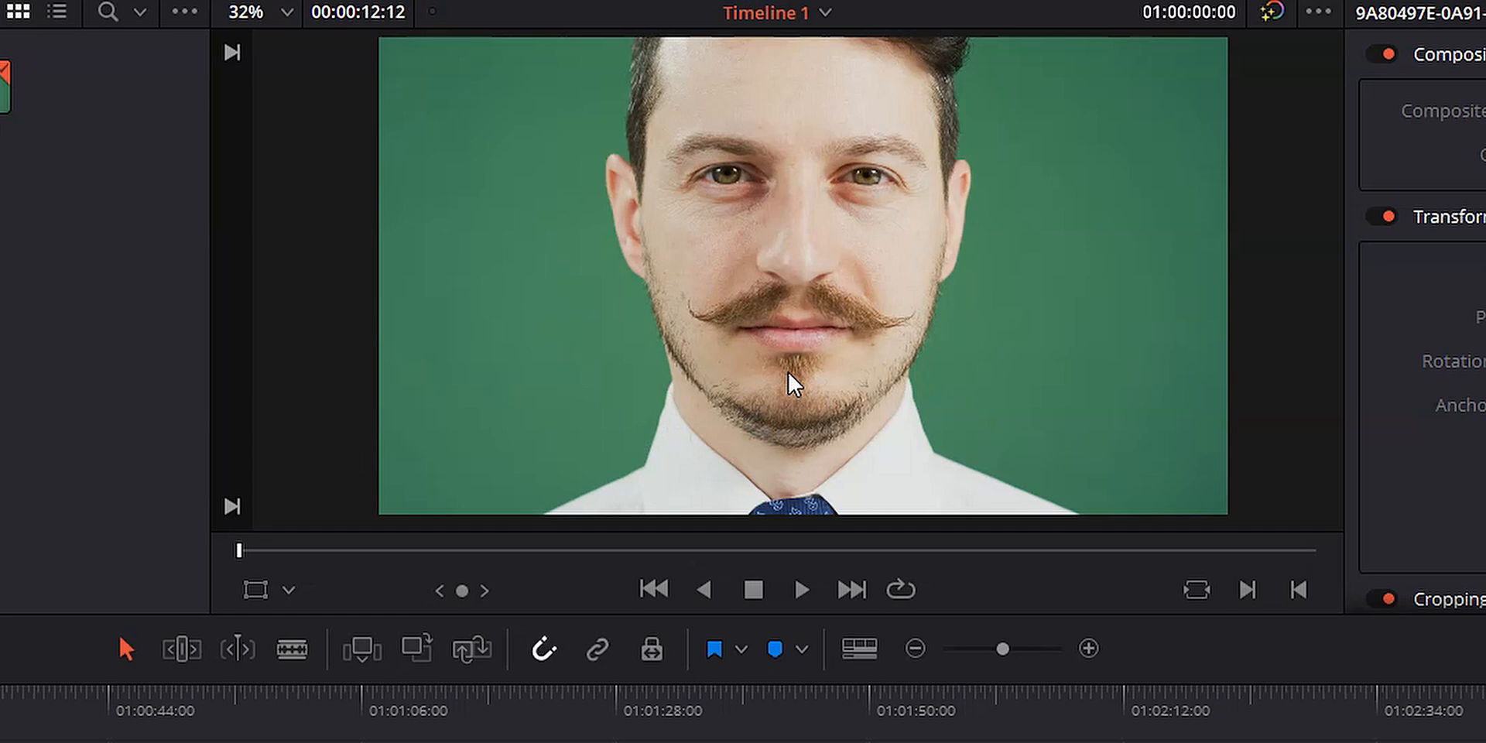
mouse_move(1094, 311)
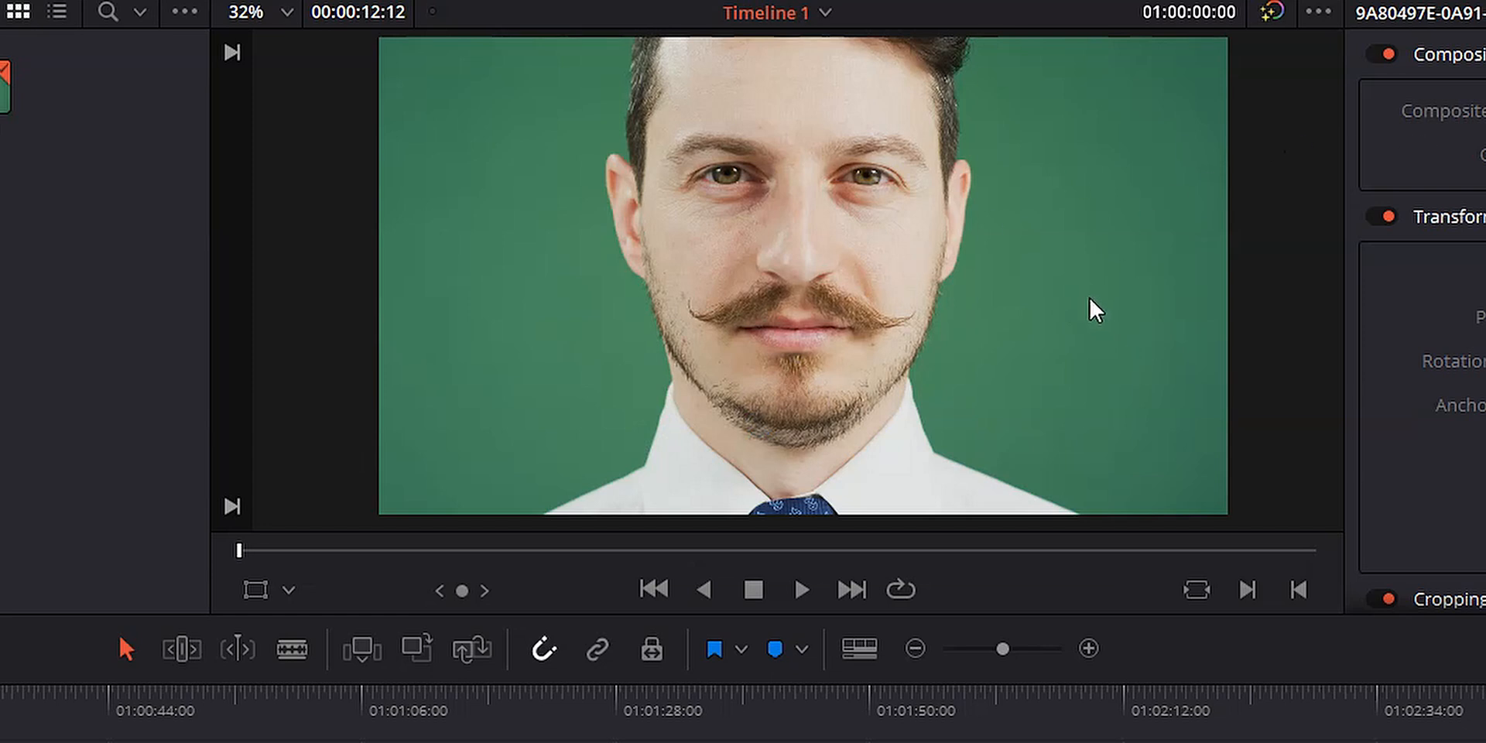
mouse_move(1069, 288)
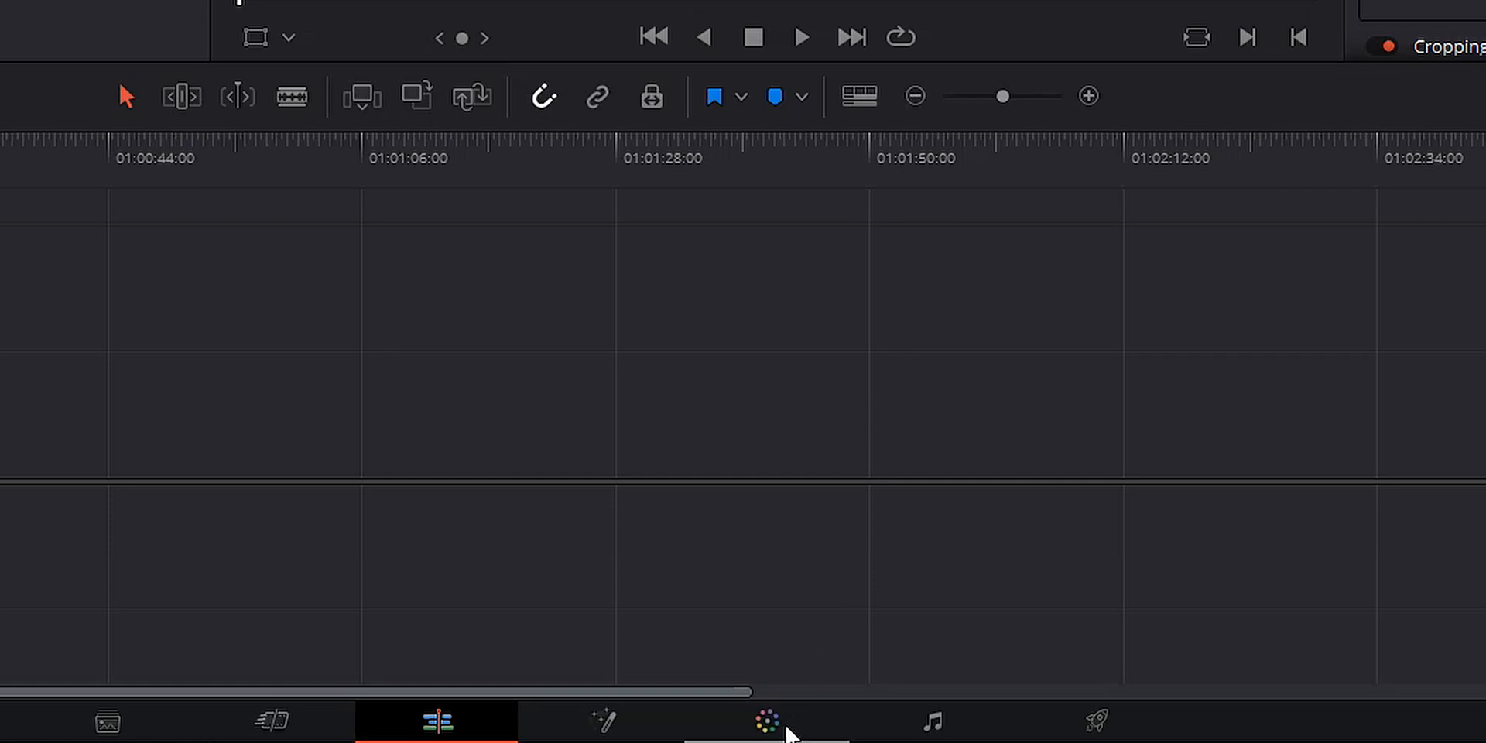
Switch to the Color page with the green-screen clip loaded for grading.
click(766, 721)
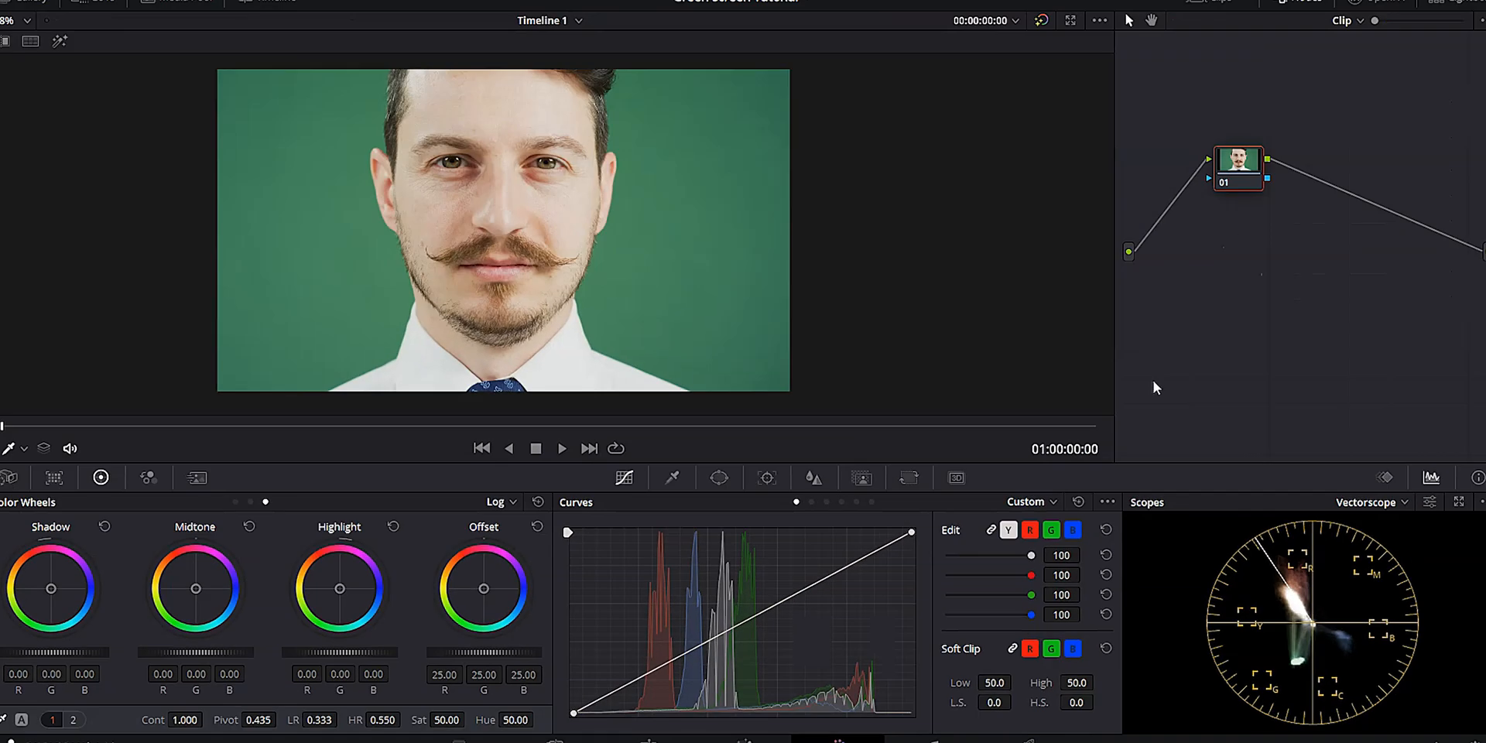
mouse_move(901, 353)
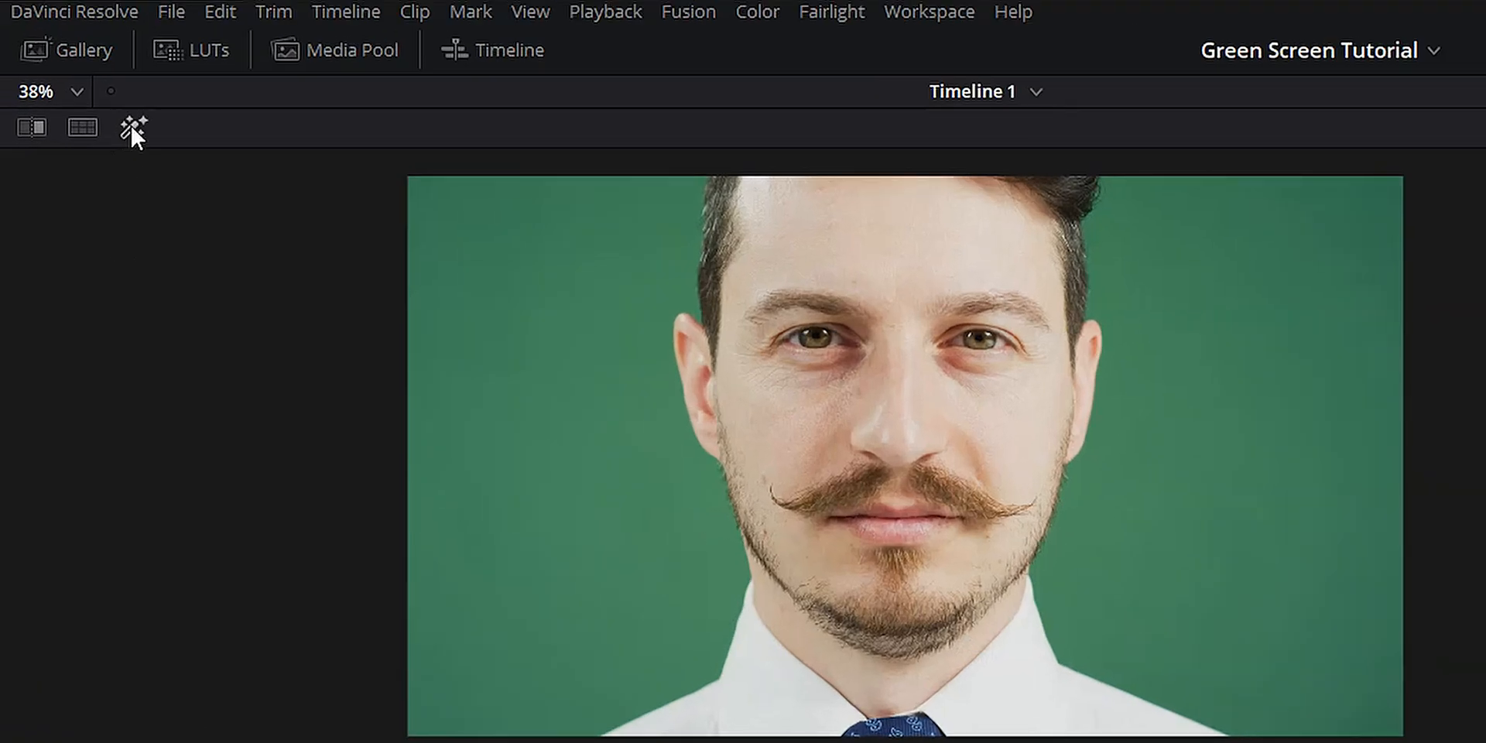
mouse_move(179, 133)
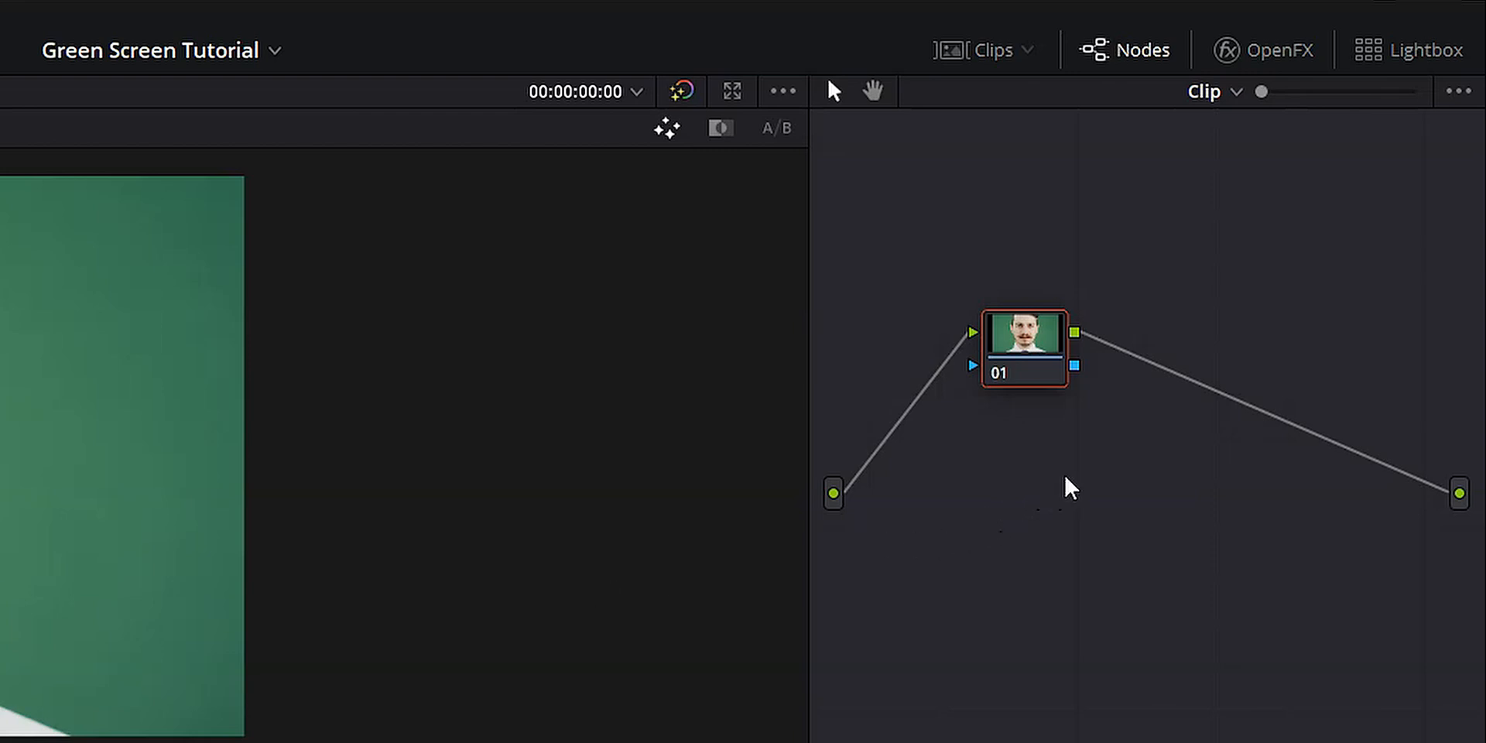
mouse_move(1120, 508)
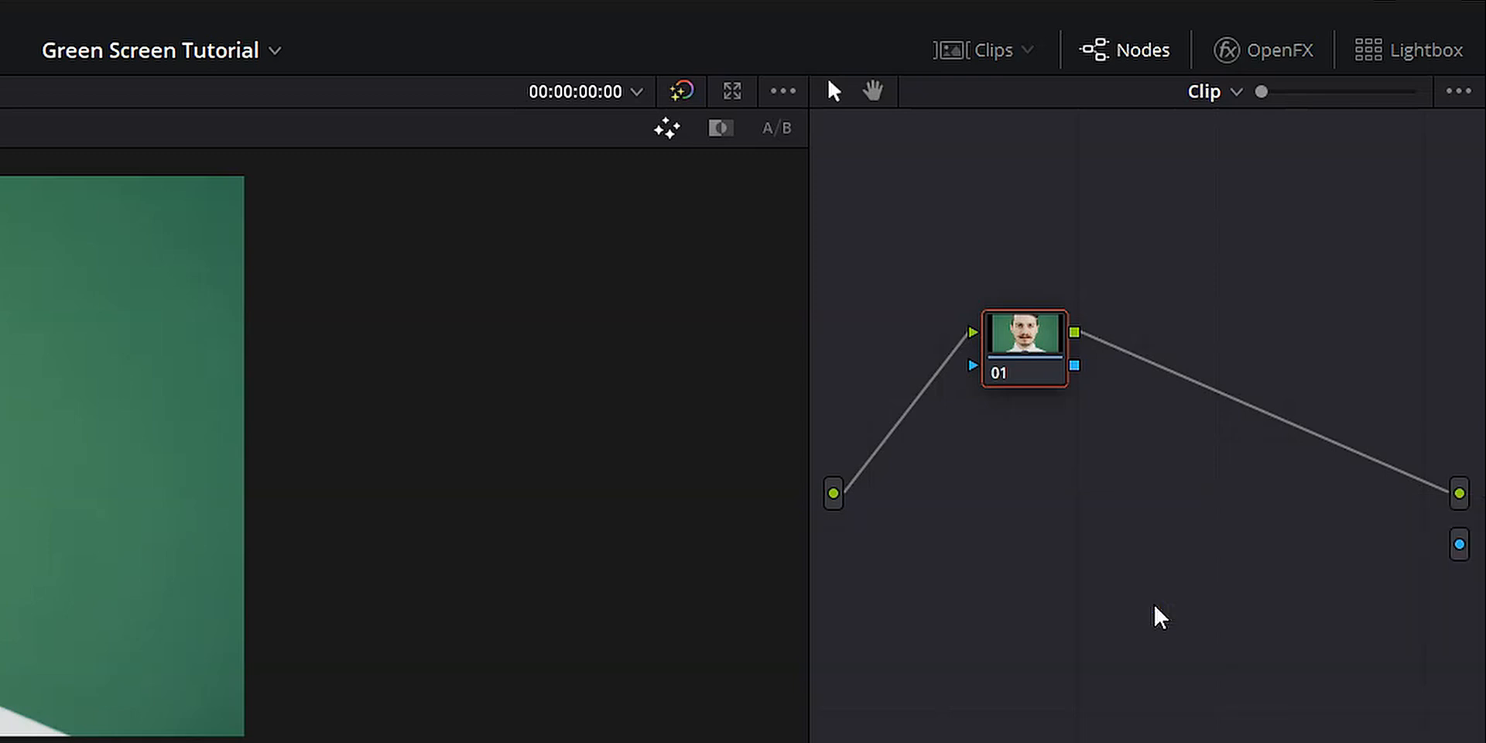
mouse_move(1080, 373)
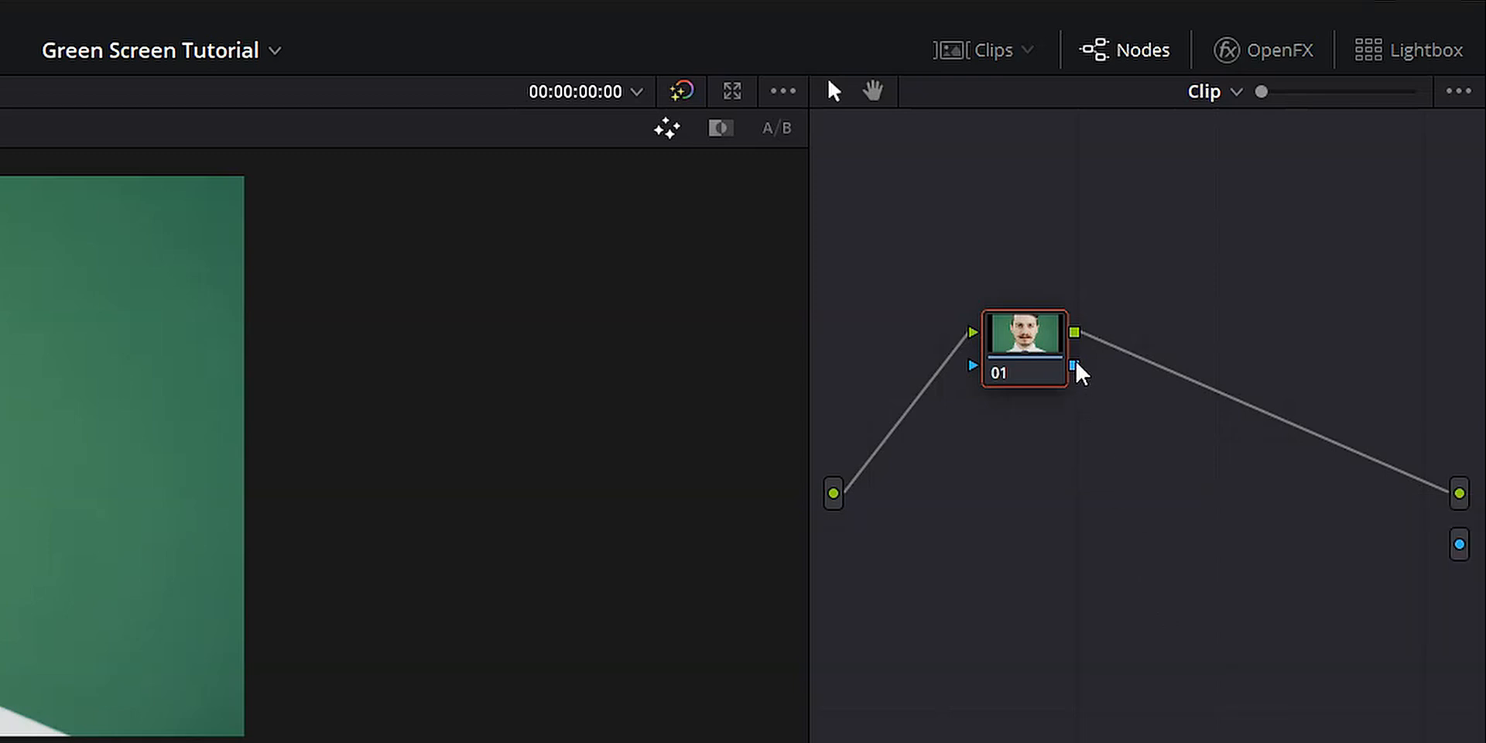
mouse_move(1080, 384)
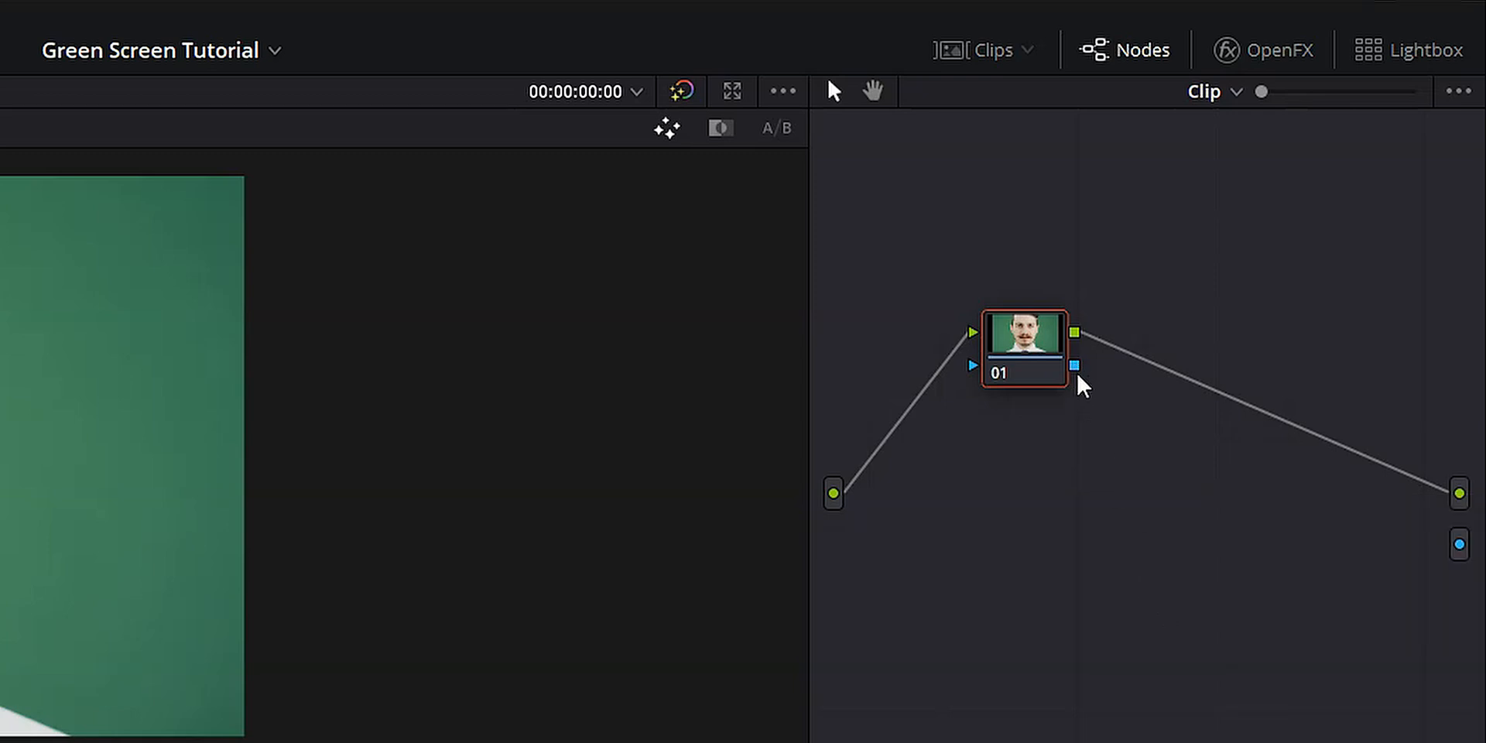
Connect node 01's key output to the newly added alpha output.
drag(1075, 367, 1459, 545)
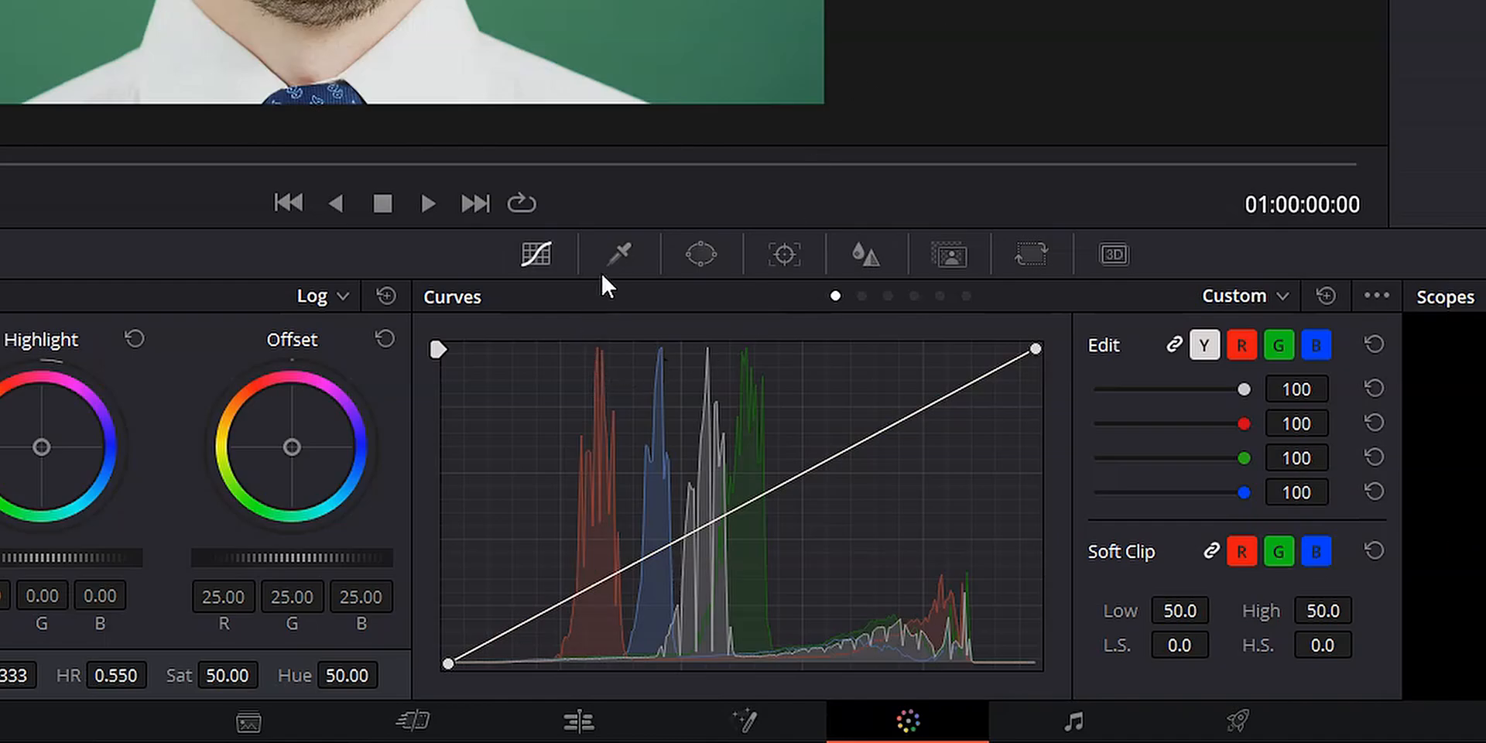
Bring up the Qualifier palette to start keying the green backdrop.
click(617, 254)
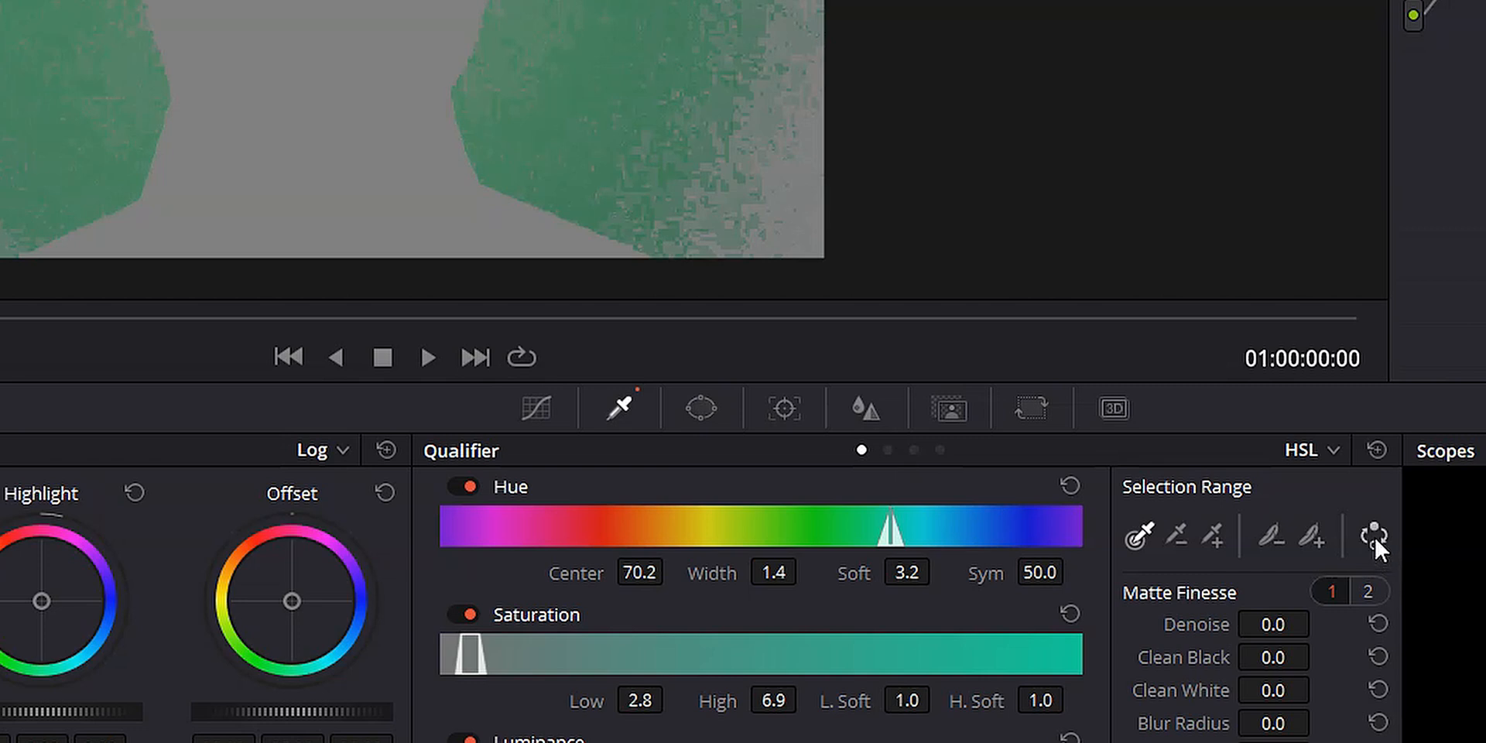
mouse_move(1372, 538)
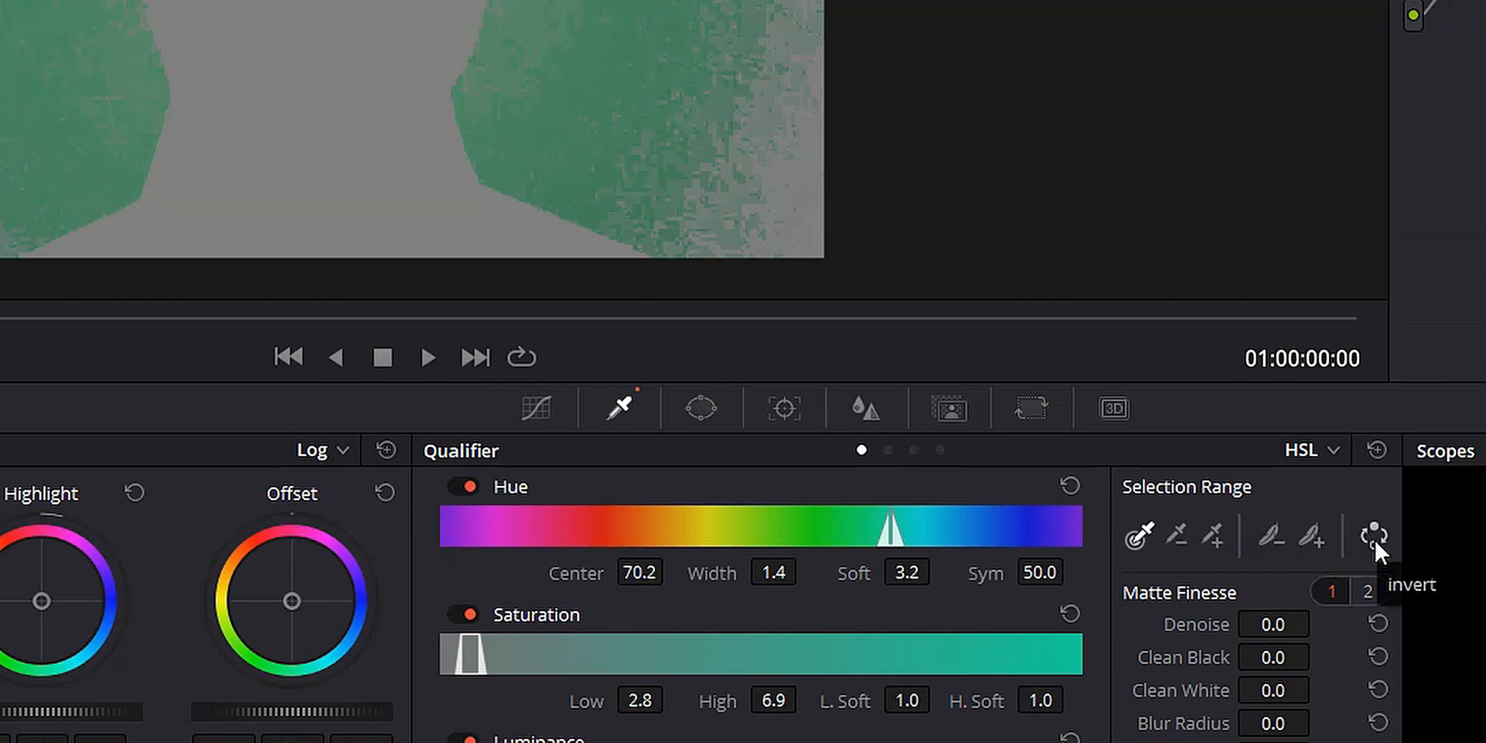
mouse_move(1377, 554)
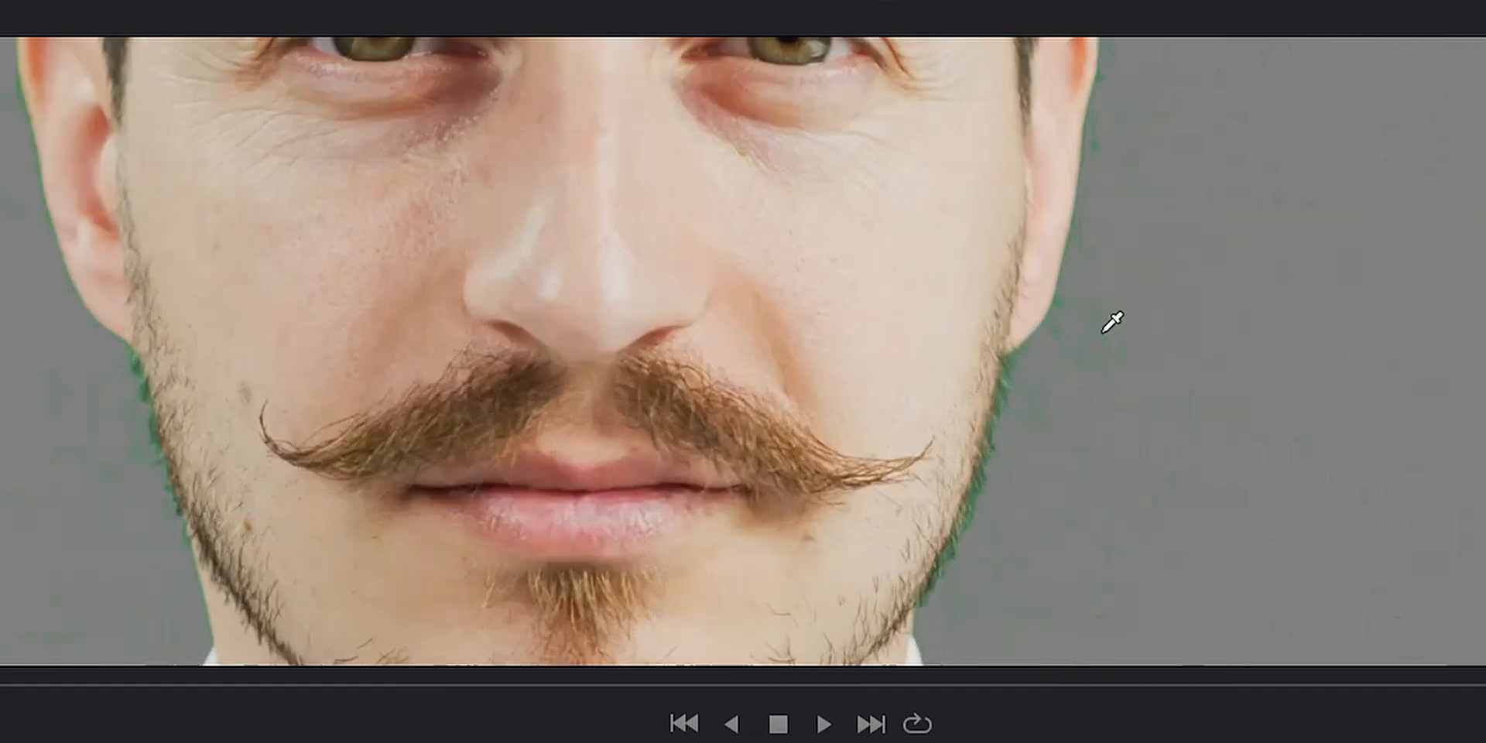
mouse_move(1124, 326)
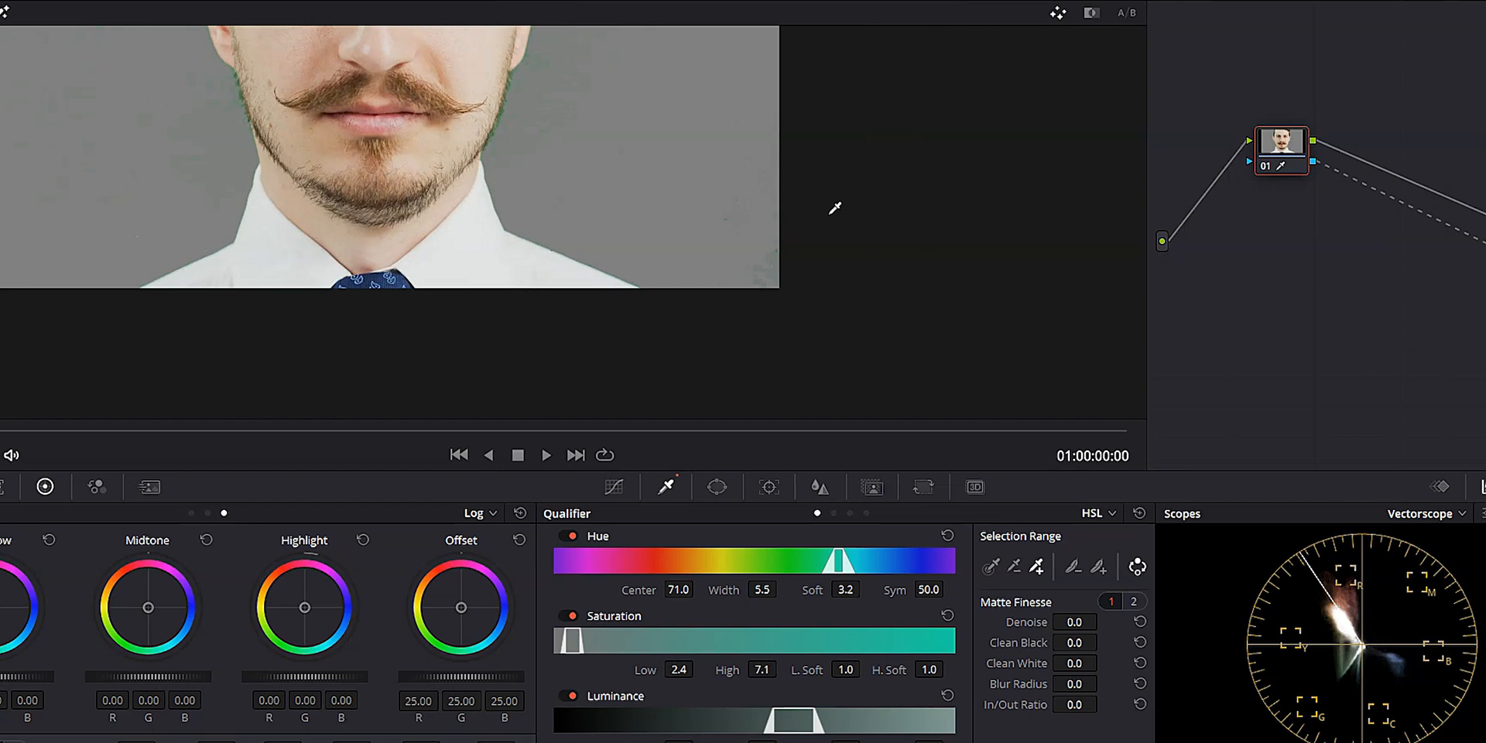
mouse_move(669, 621)
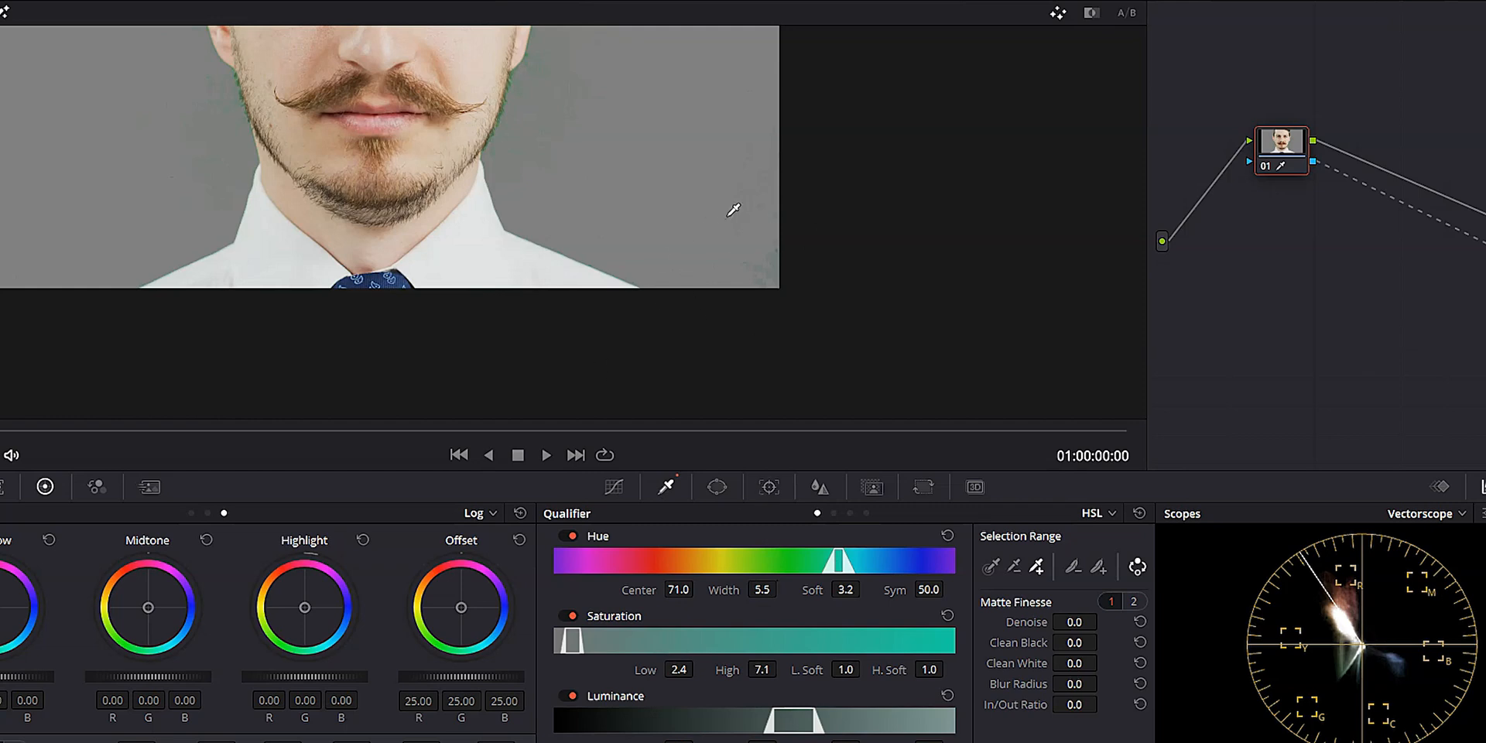
mouse_move(701, 130)
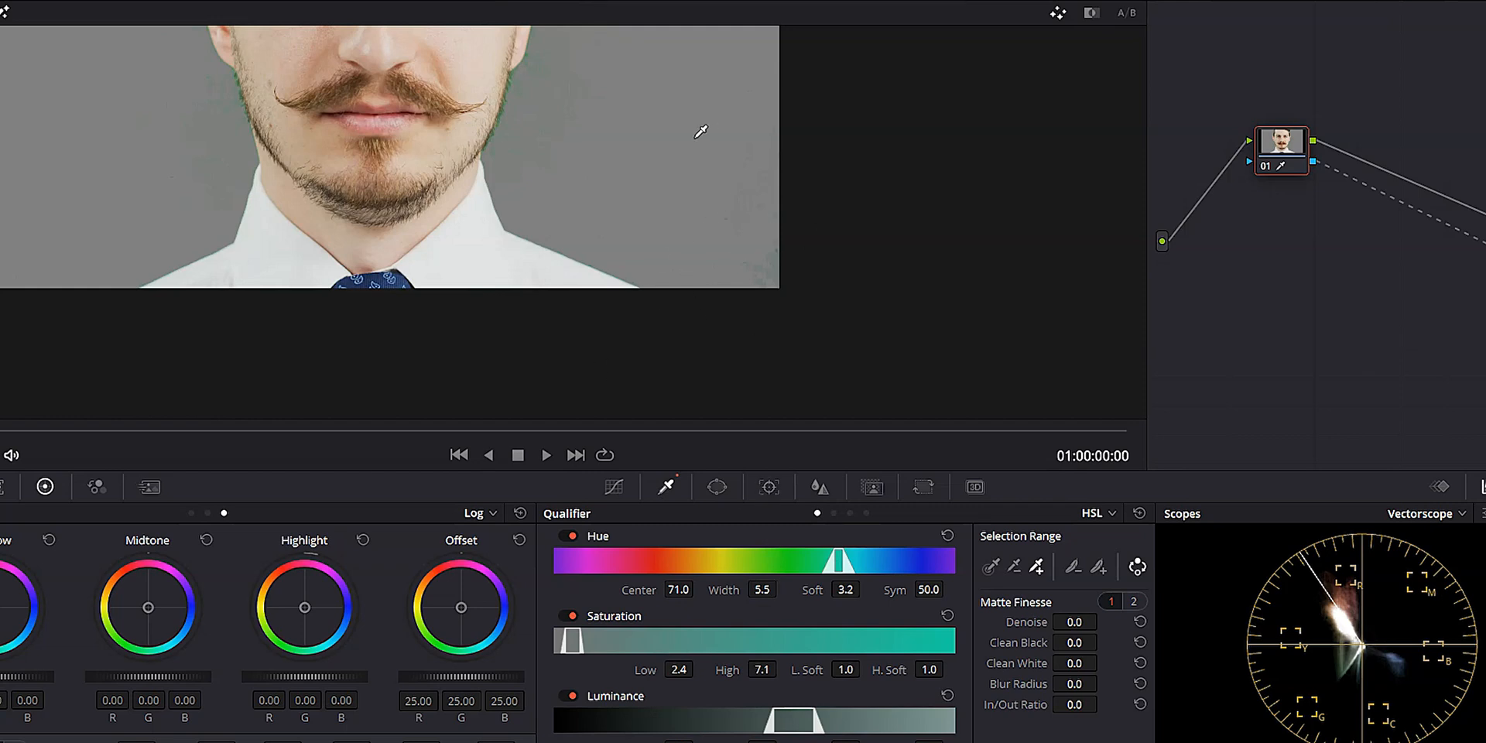
mouse_move(763, 384)
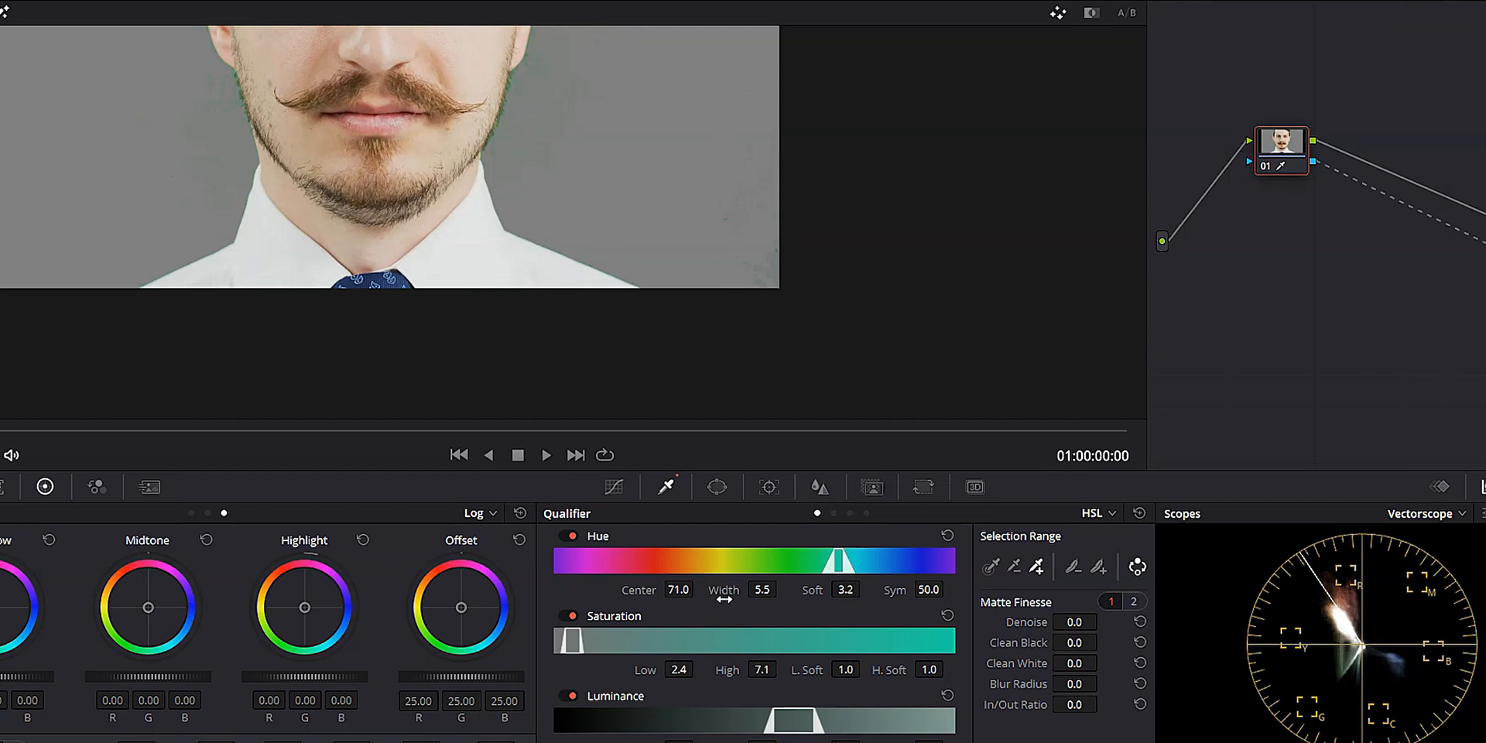
Raise the qualifier Hue Width from 5.5 to about 10.2 to remove the green fringe.
drag(761, 589, 768, 590)
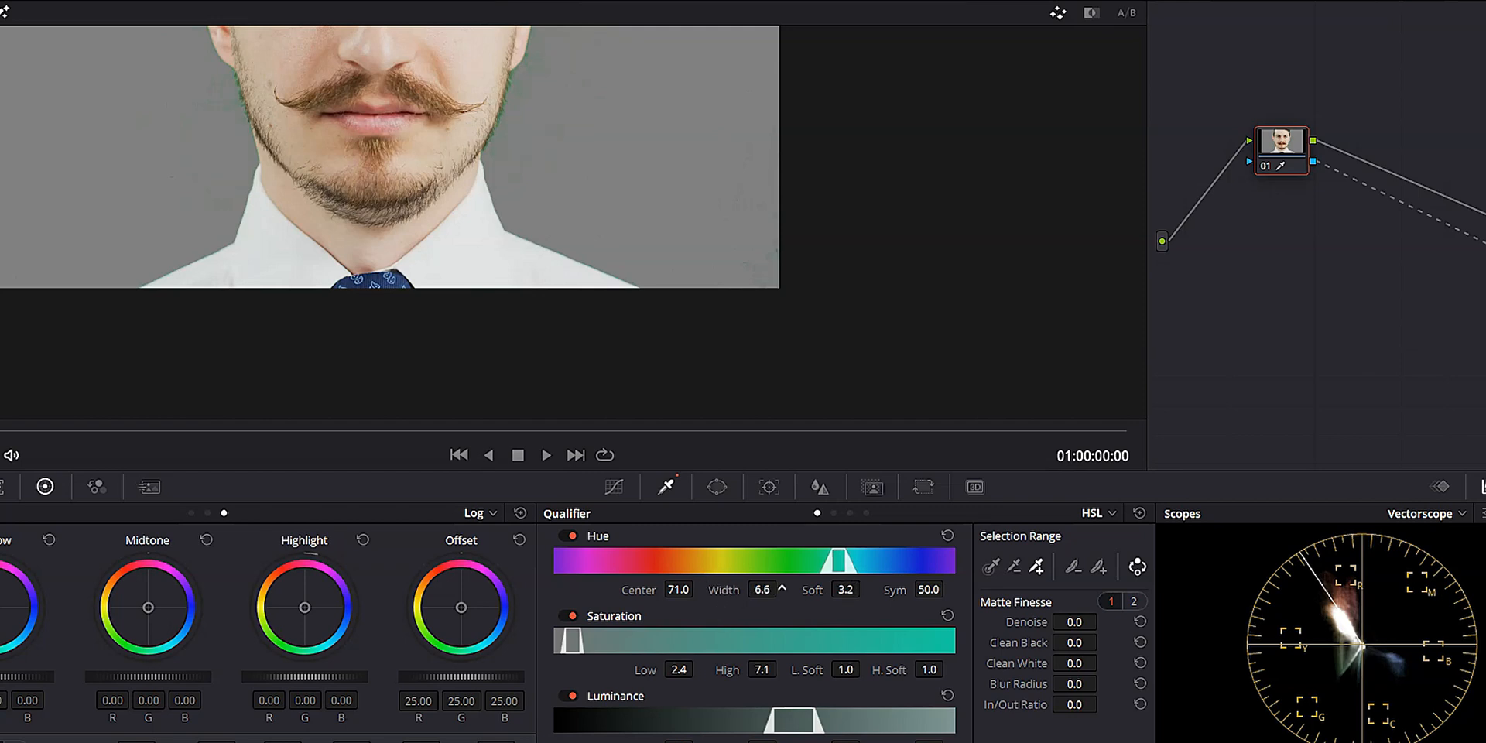
click(781, 583)
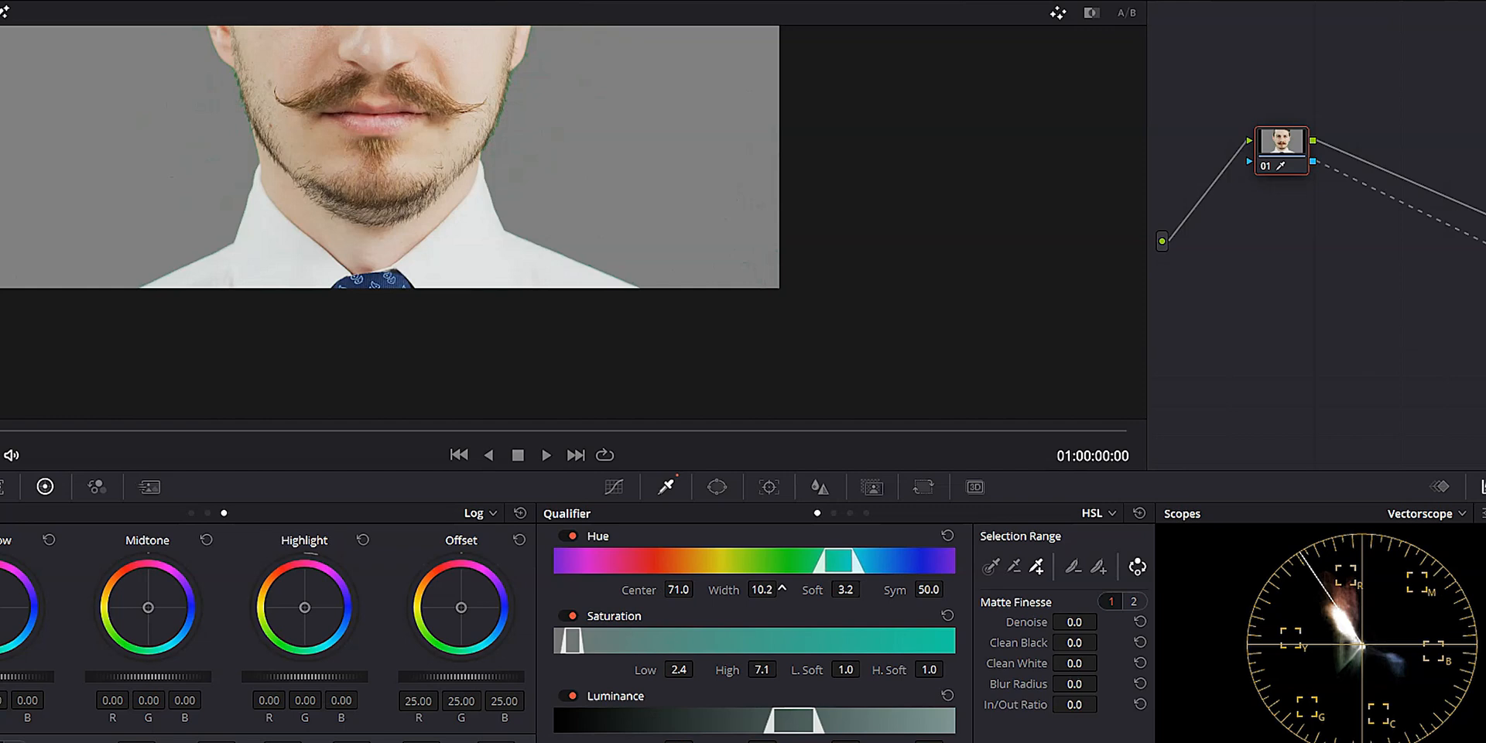
click(782, 585)
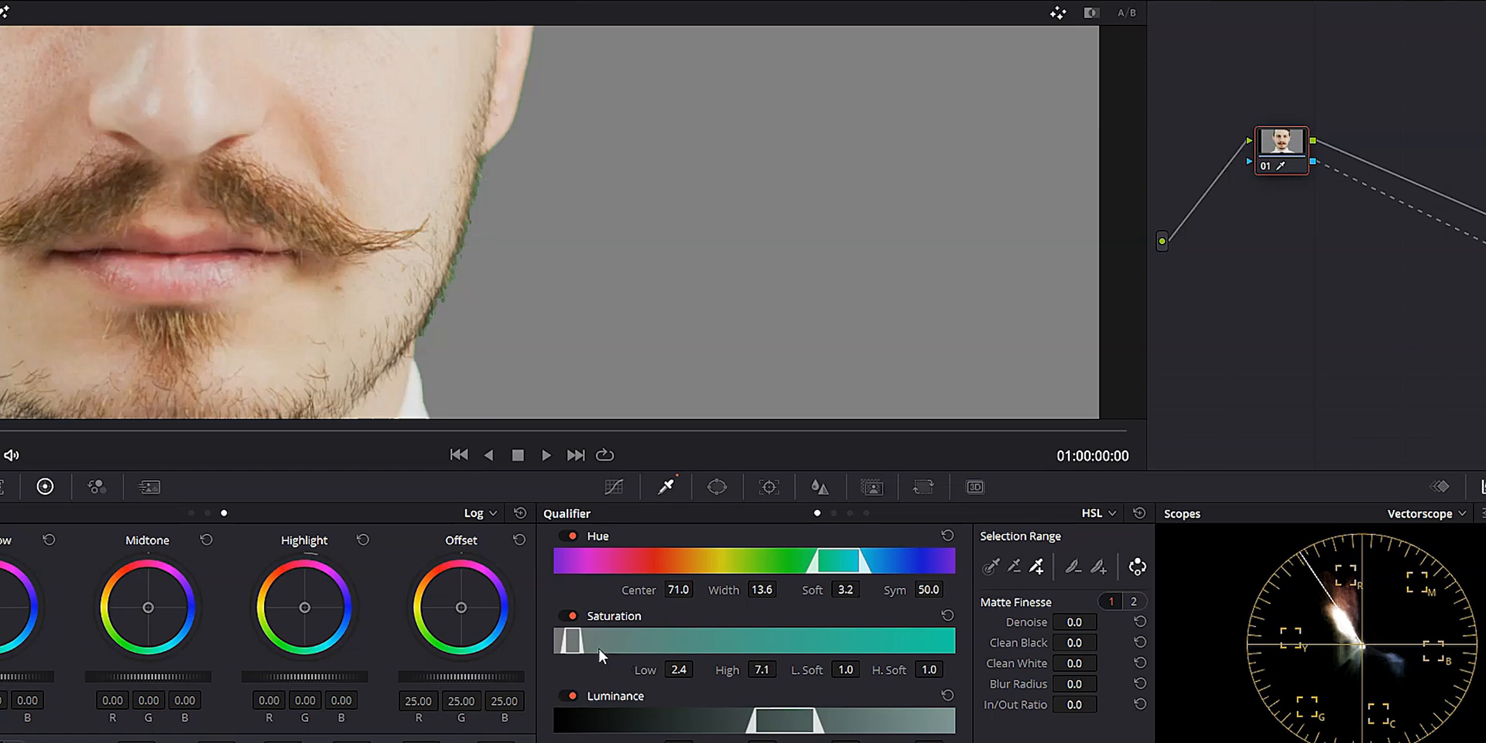
Extend saturation high to 34.7 and set hue range to center 67.8, width 19.7.
drag(585, 639, 592, 639)
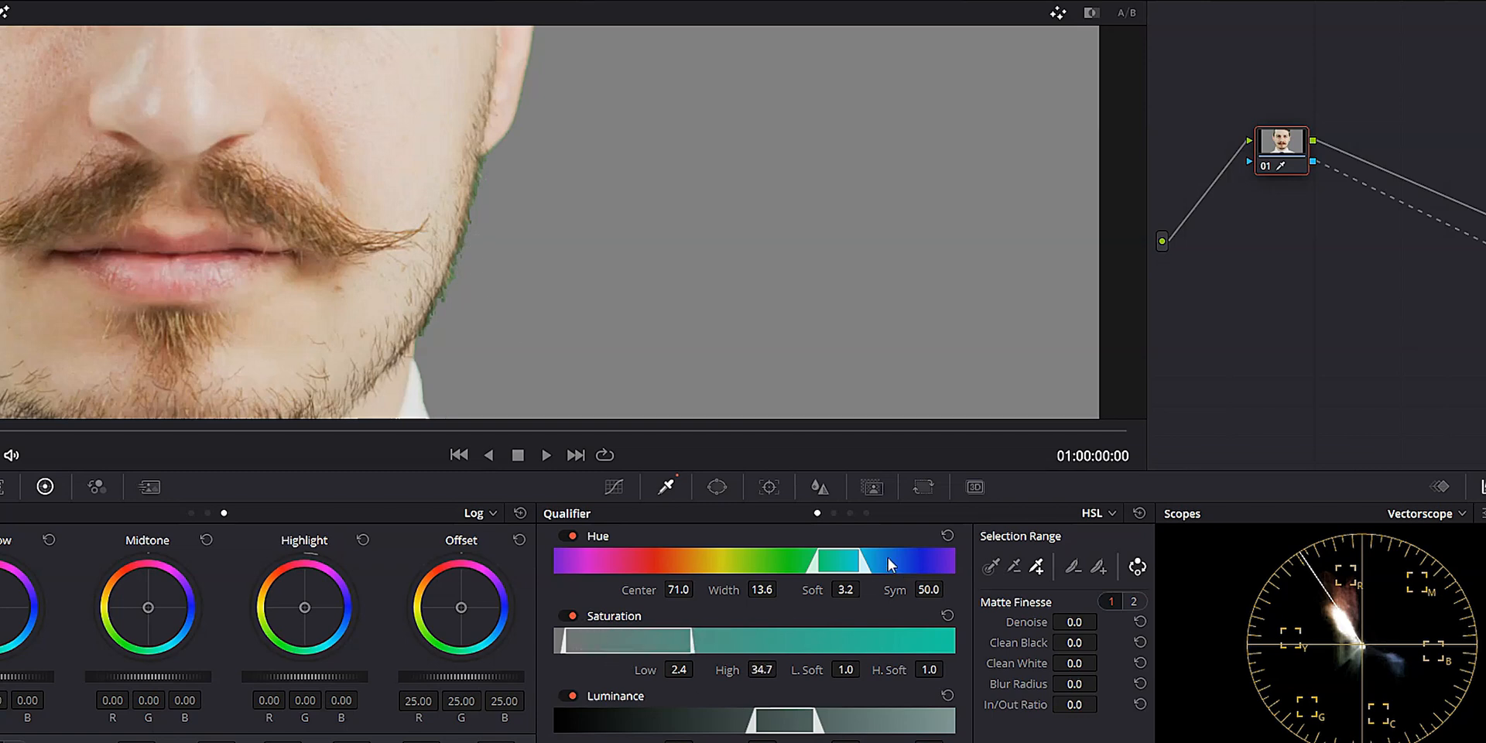
drag(891, 560, 822, 560)
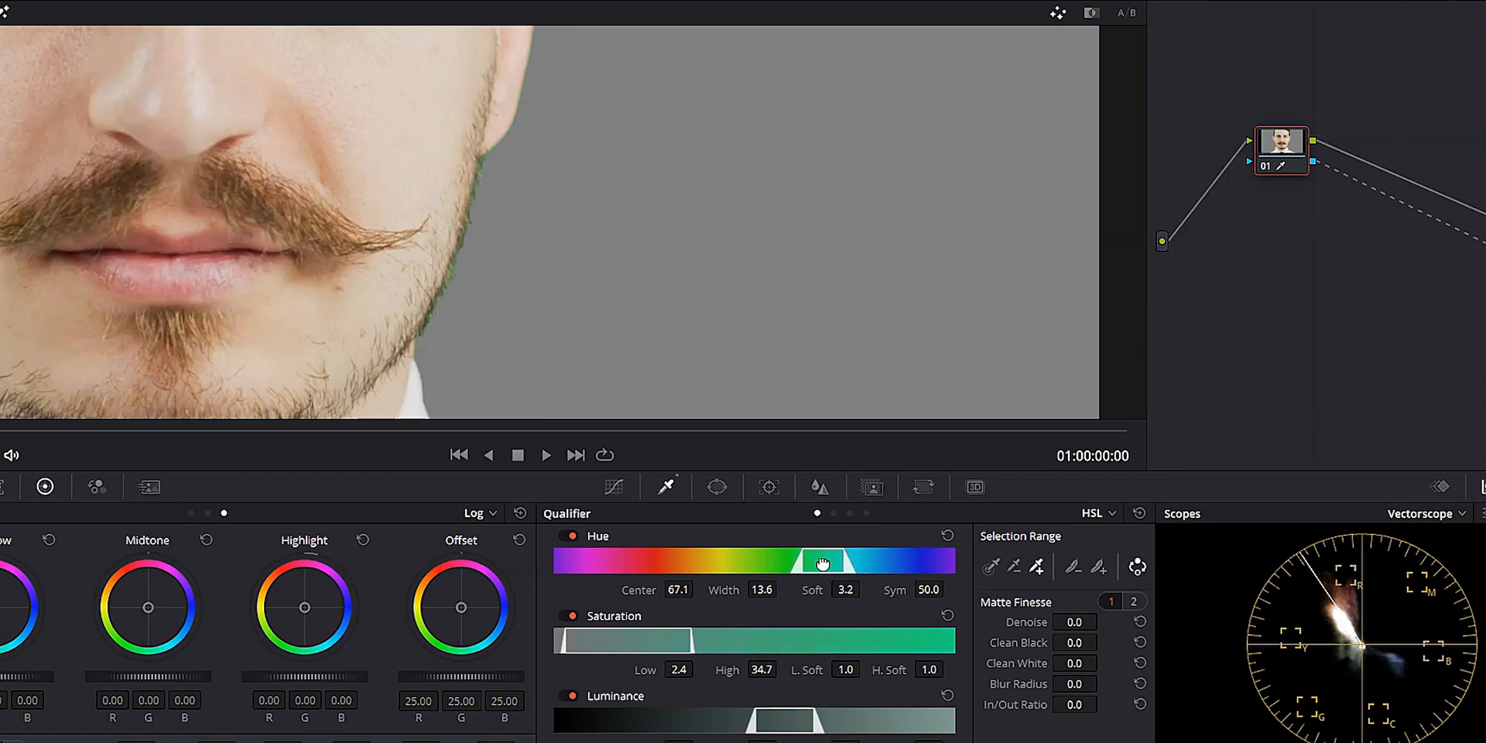
drag(821, 560, 866, 560)
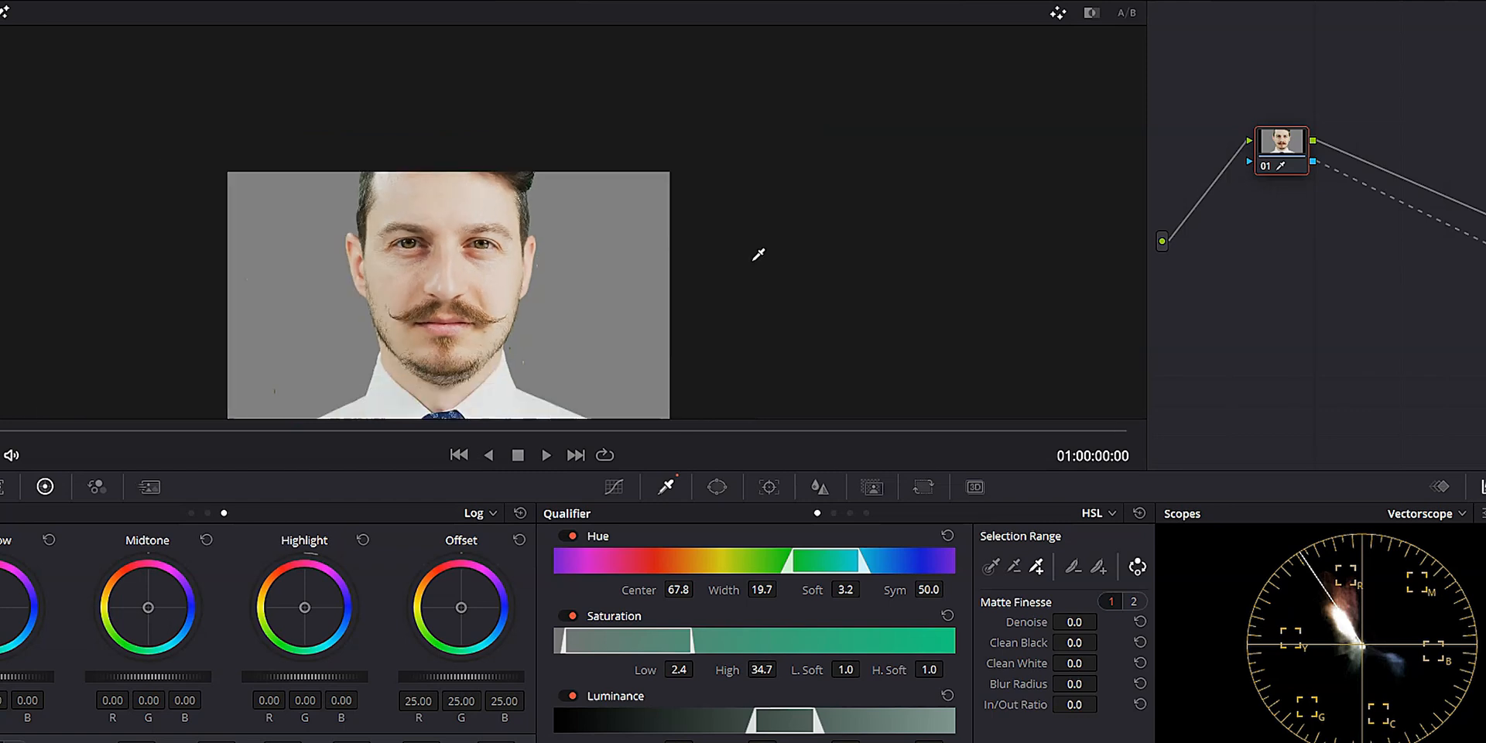
mouse_move(752, 252)
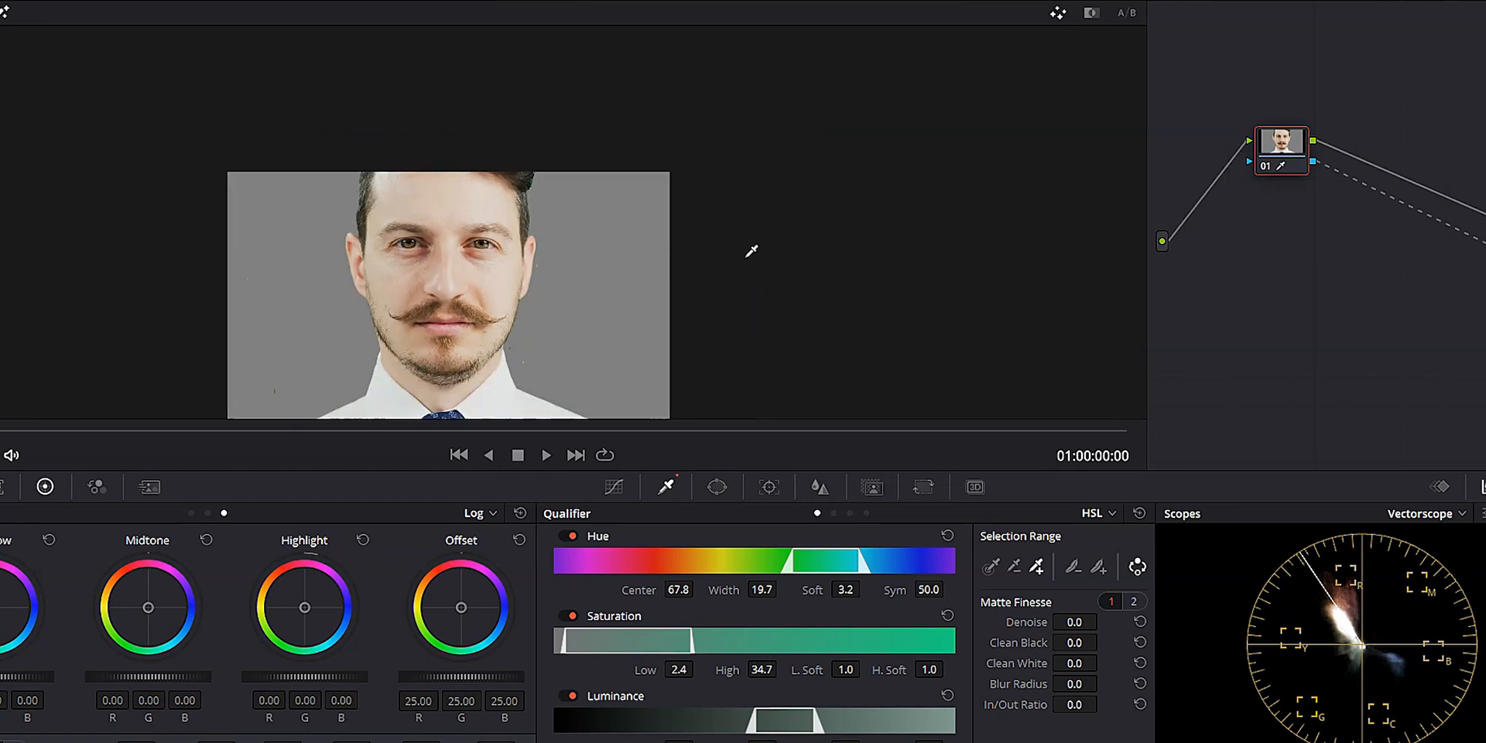